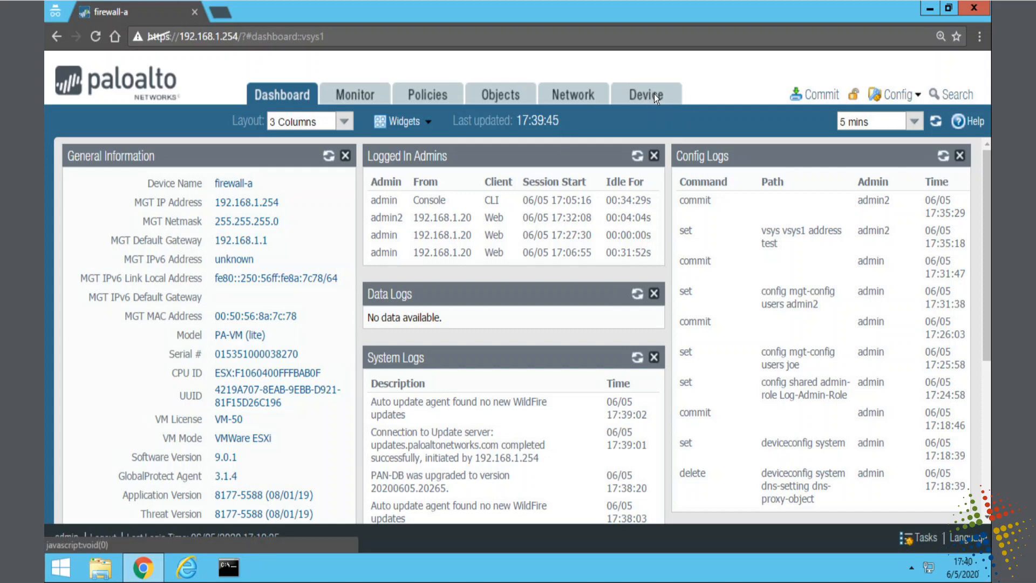
Go to Device > Setup > Operations to reach the configuration management page.
{"action": "left_click", "coordinate": [645, 95]}
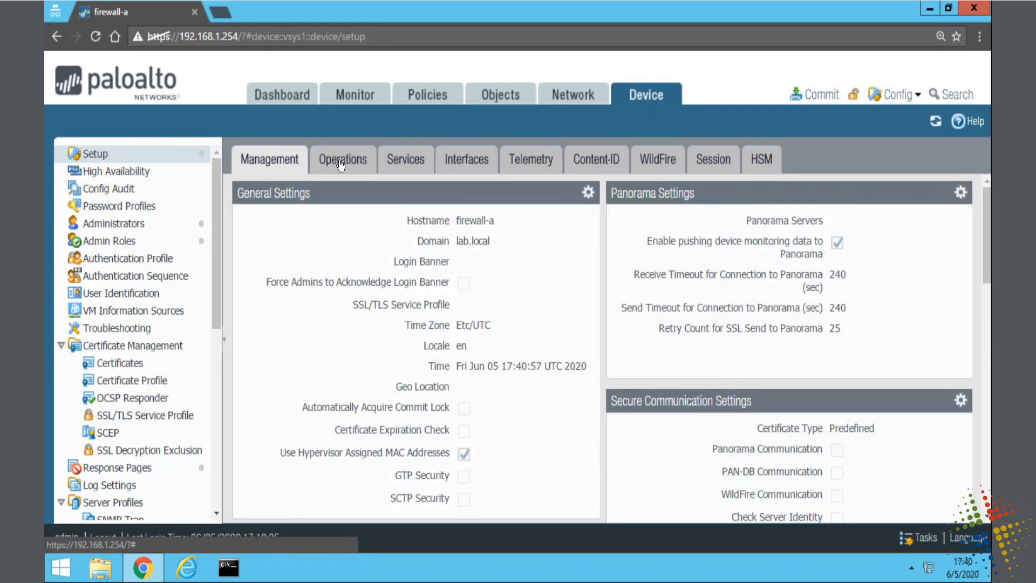
{"action": "left_click", "coordinate": [342, 160]}
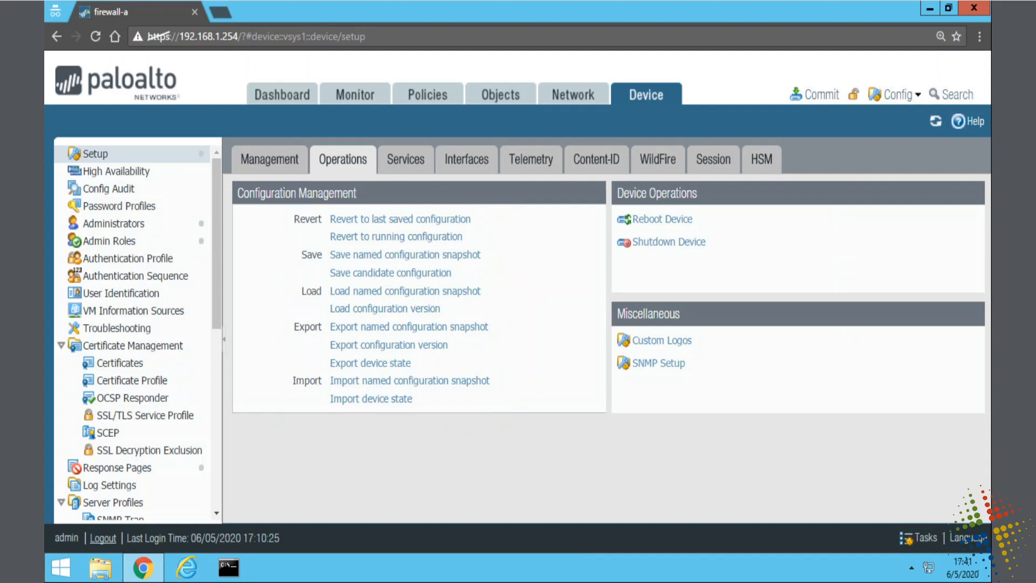
Save a named configuration snapshot called 20200605-default and dismiss the confirmation.
{"action": "left_click", "coordinate": [405, 254]}
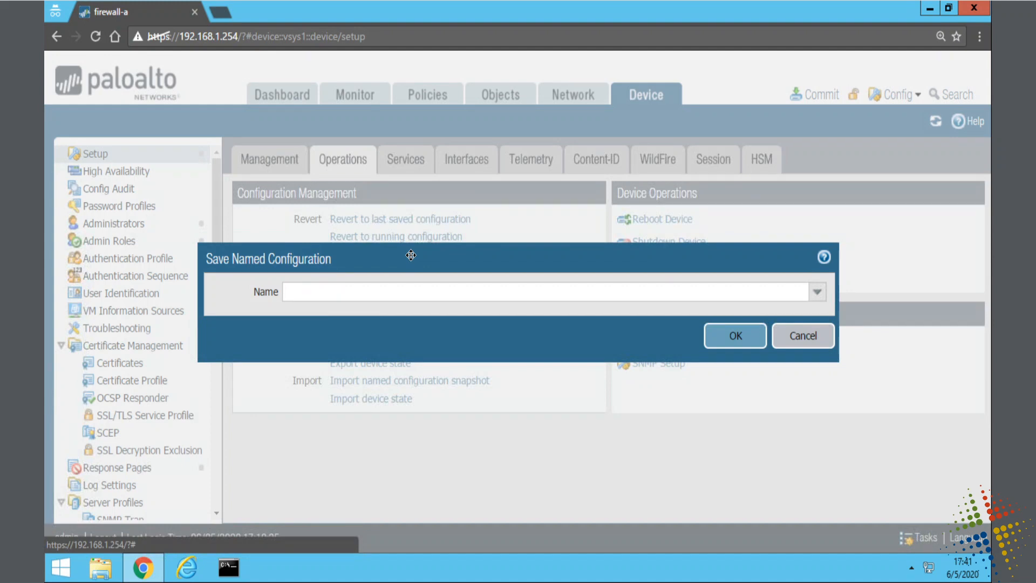
{"action": "mouse_move", "coordinate": [421, 291]}
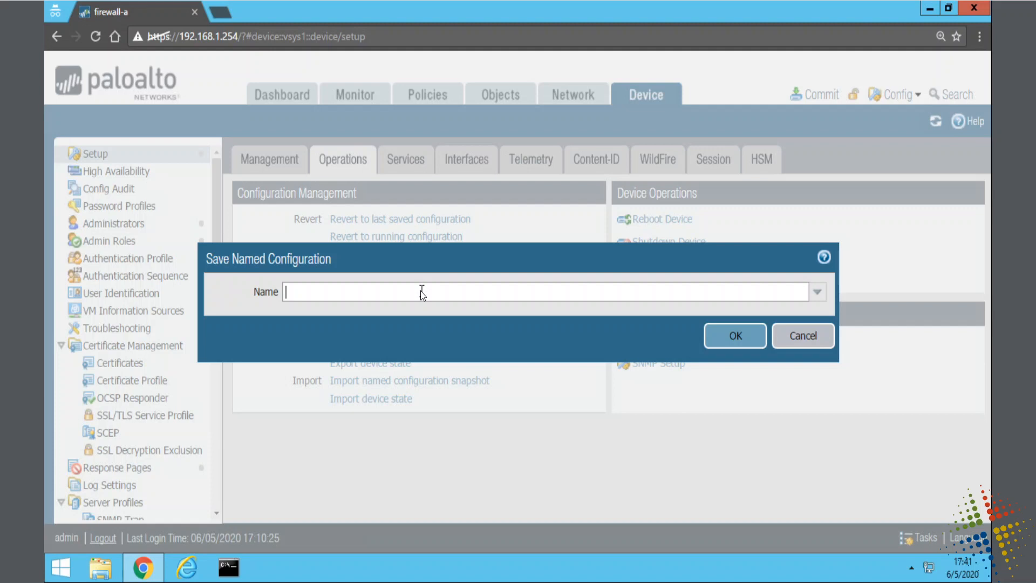
{"action": "type", "text": "20200605"}
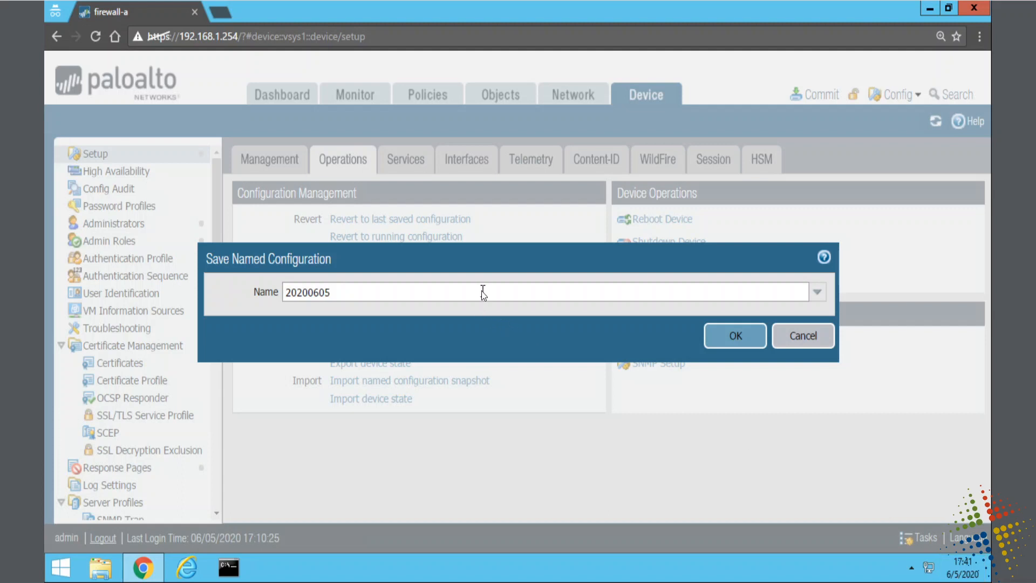
{"action": "type", "text": "-"}
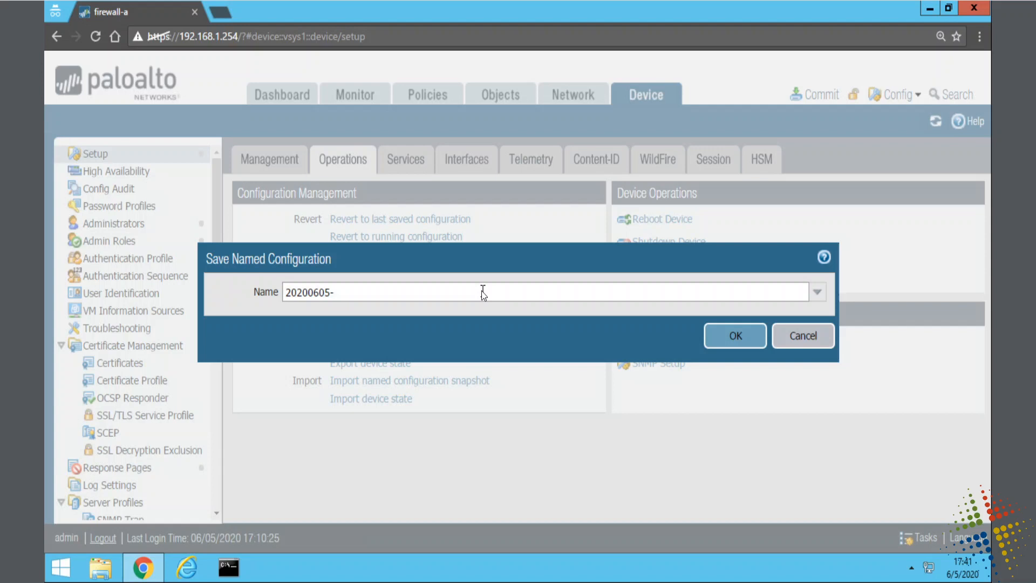
{"action": "type", "text": "default"}
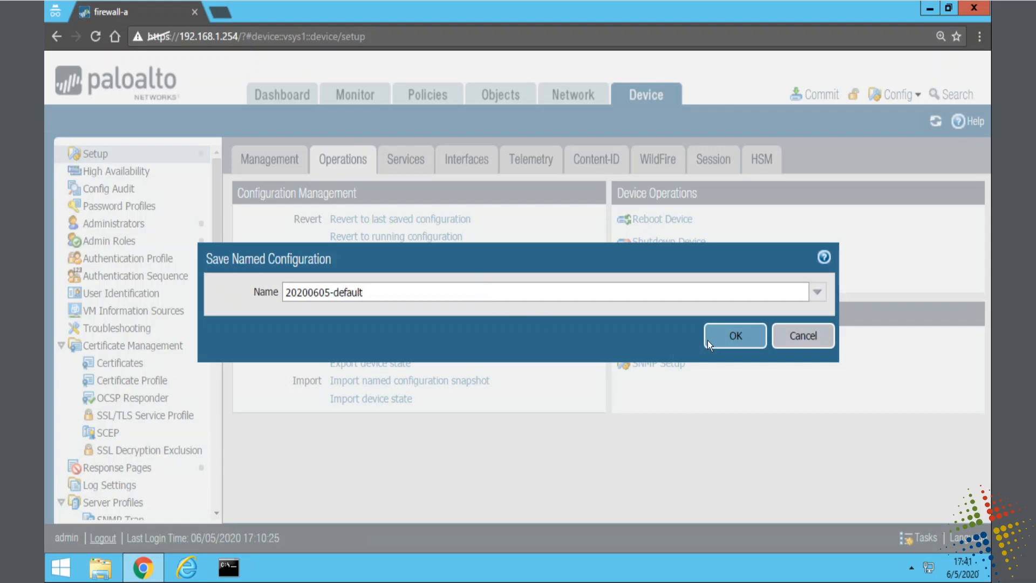
{"action": "left_click", "coordinate": [735, 336]}
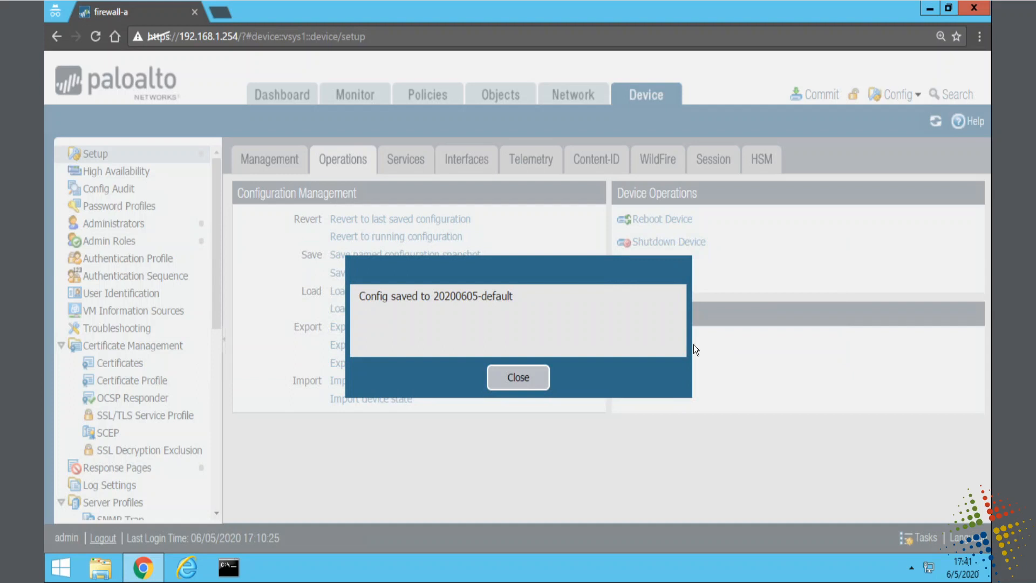
{"action": "mouse_move", "coordinate": [545, 301]}
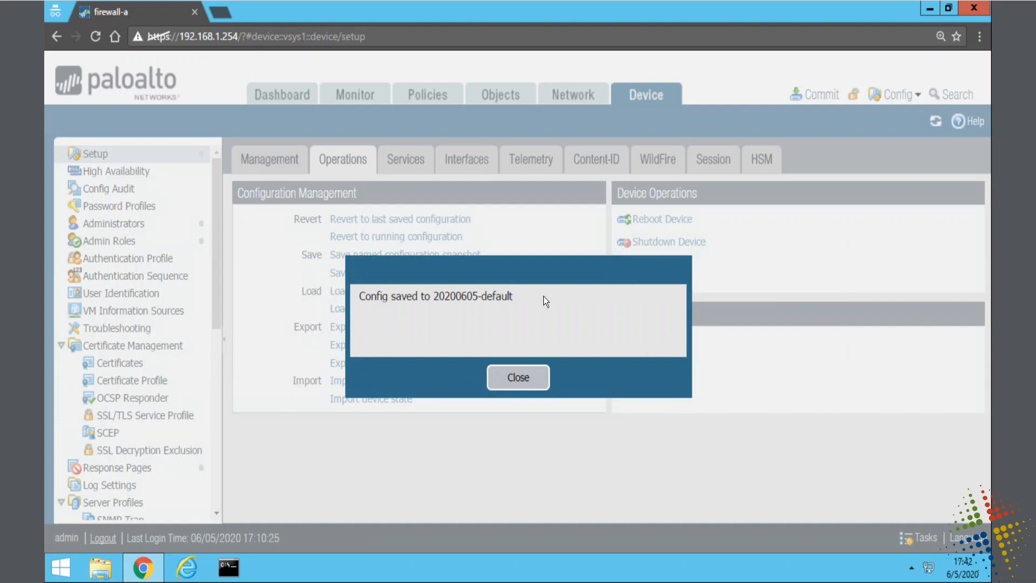
{"action": "left_click", "coordinate": [518, 378]}
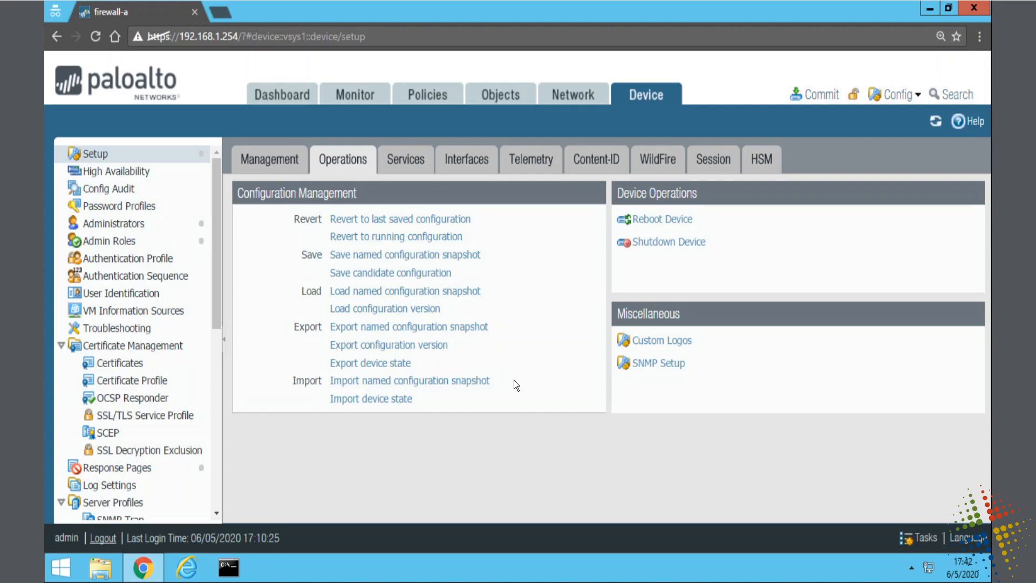
{"action": "mouse_move", "coordinate": [508, 292]}
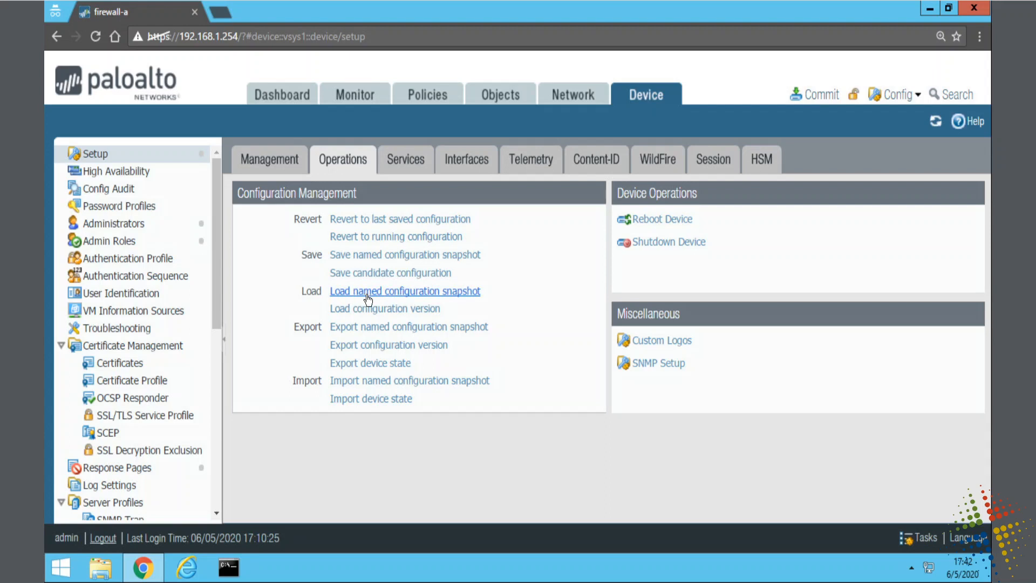
Load the named snapshot 20200605-default onto the firewall and dismiss the loading notice.
{"action": "left_click", "coordinate": [405, 291]}
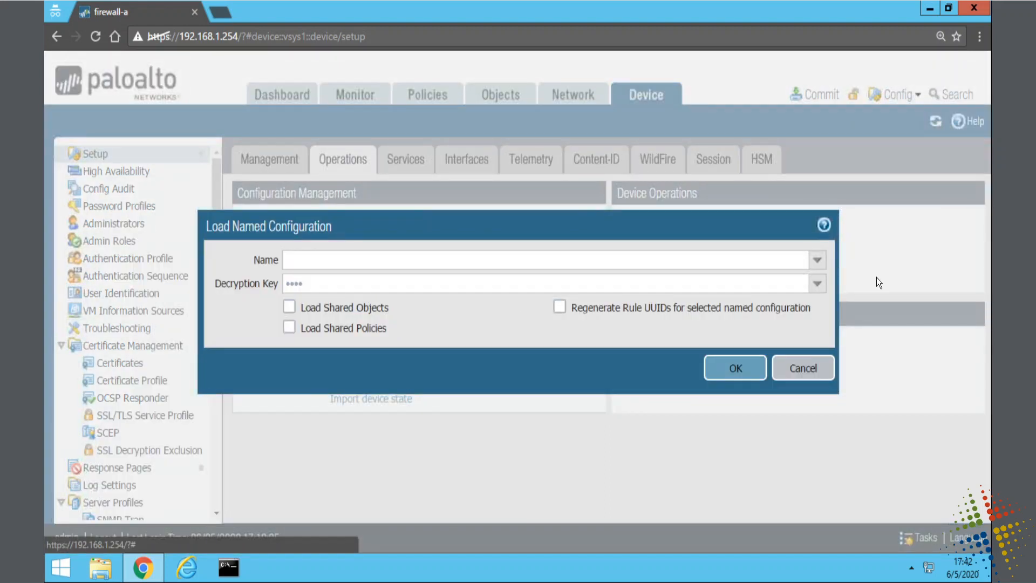
{"action": "left_click", "coordinate": [817, 259]}
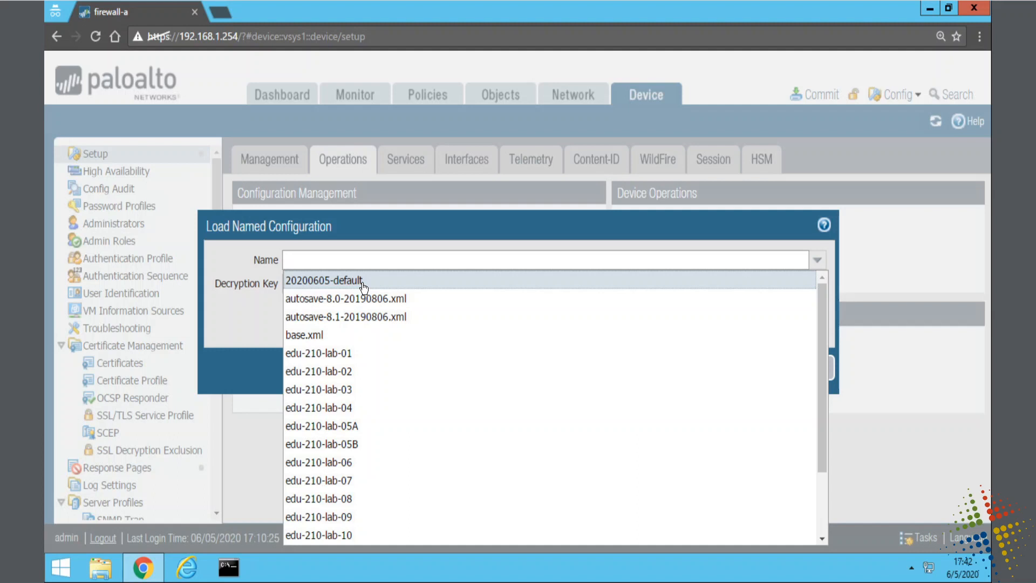
{"action": "left_click", "coordinate": [324, 280]}
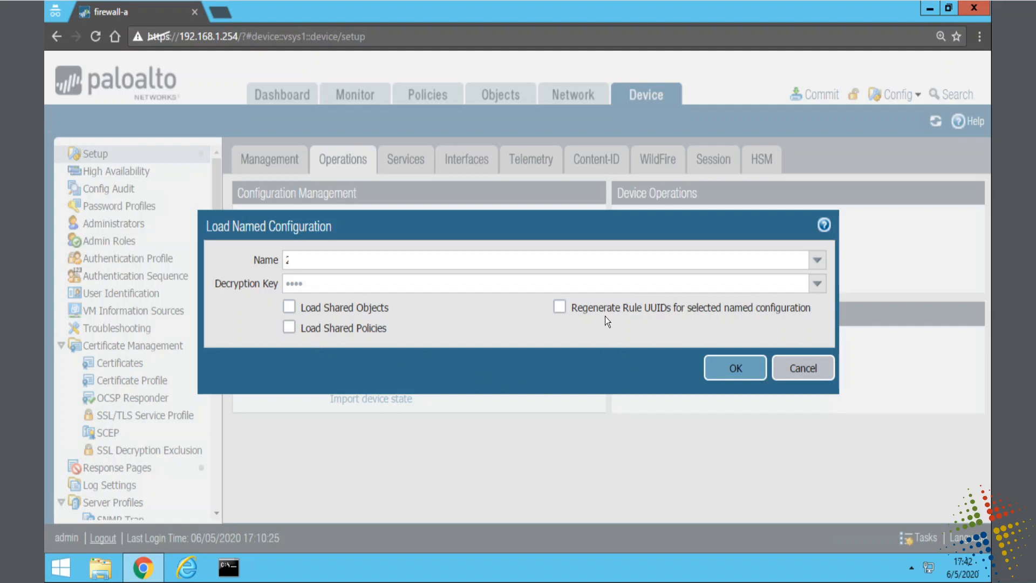
{"action": "left_click", "coordinate": [734, 367]}
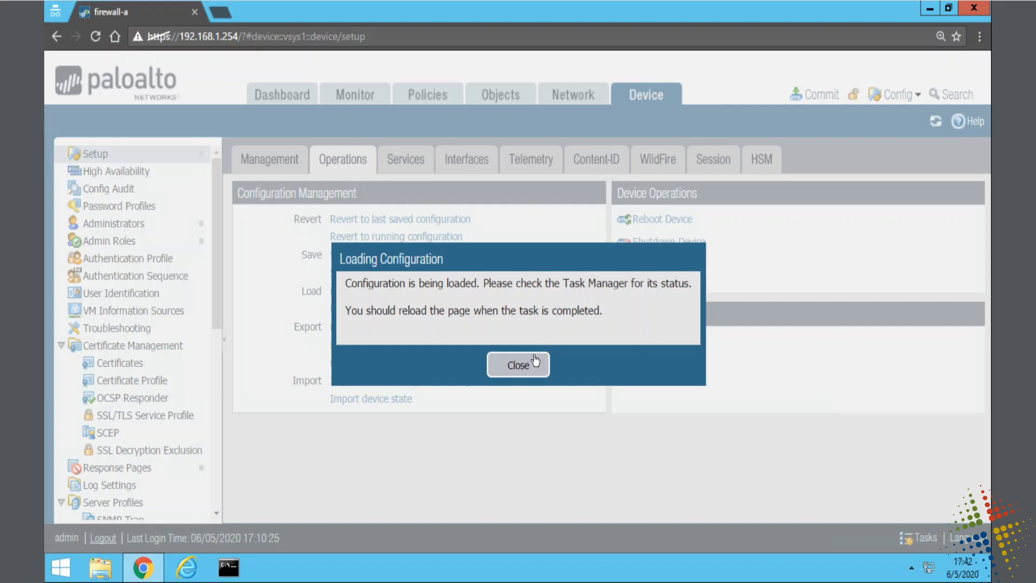
{"action": "left_click", "coordinate": [518, 363]}
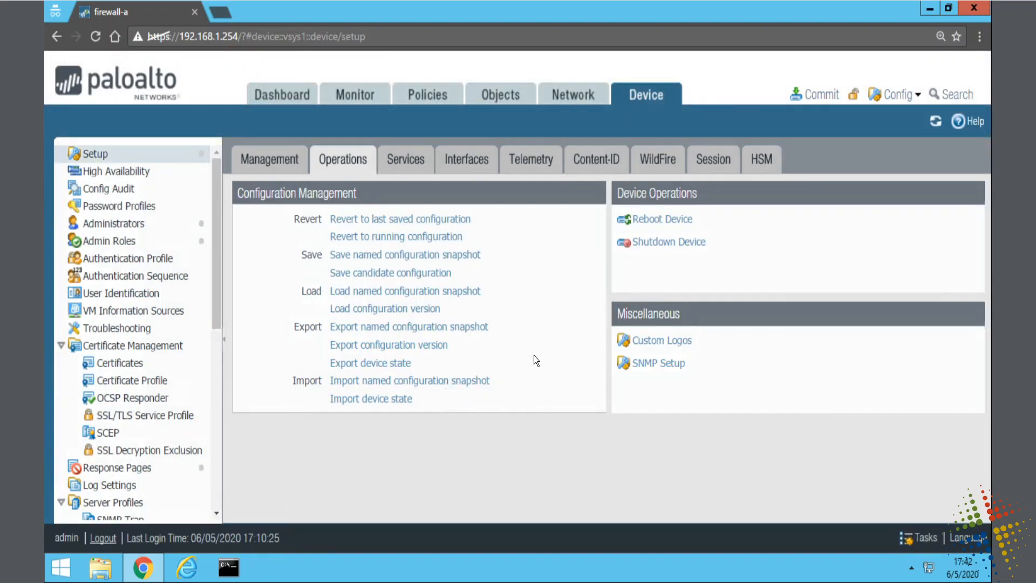
{"action": "mouse_move", "coordinate": [907, 489]}
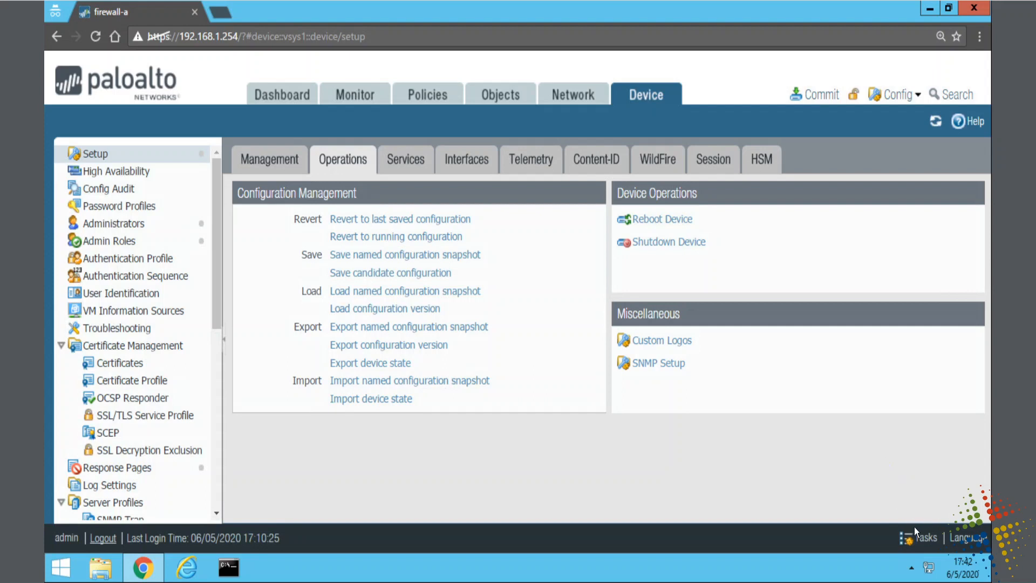
Check in Task Manager that the Load task succeeded, then close the task list.
{"action": "left_click", "coordinate": [923, 537]}
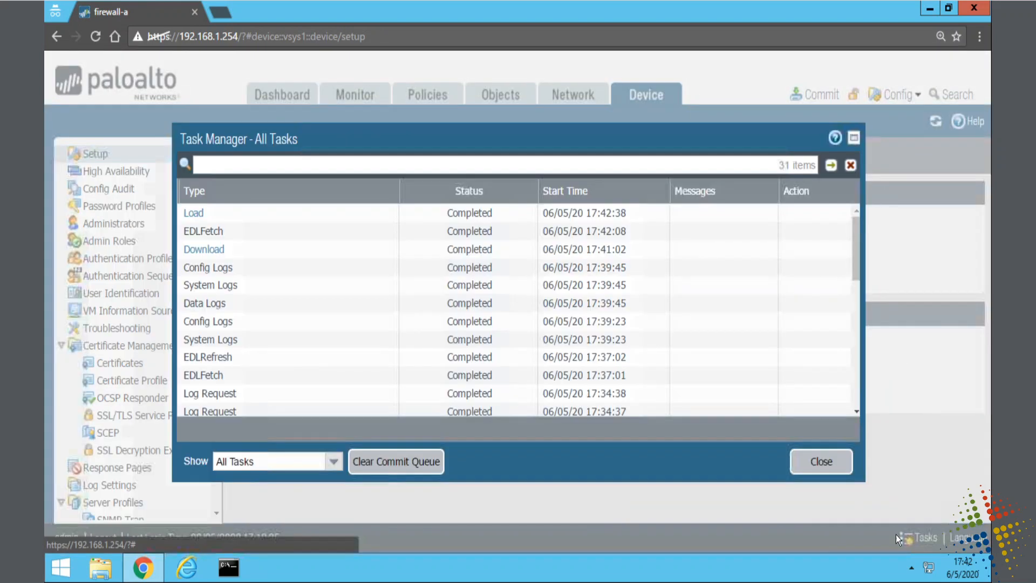
{"action": "left_click", "coordinate": [193, 213]}
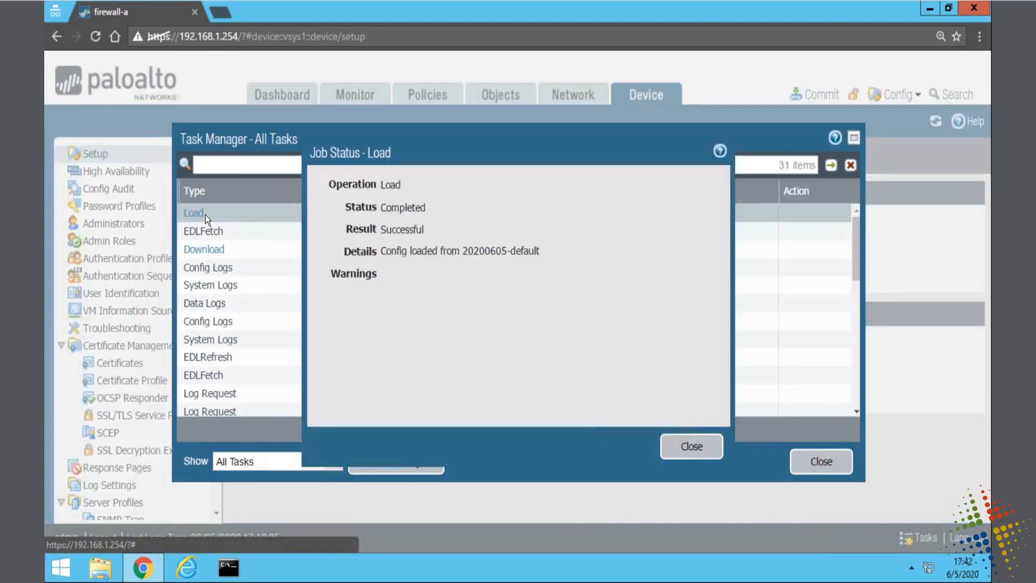
{"action": "mouse_move", "coordinate": [410, 217]}
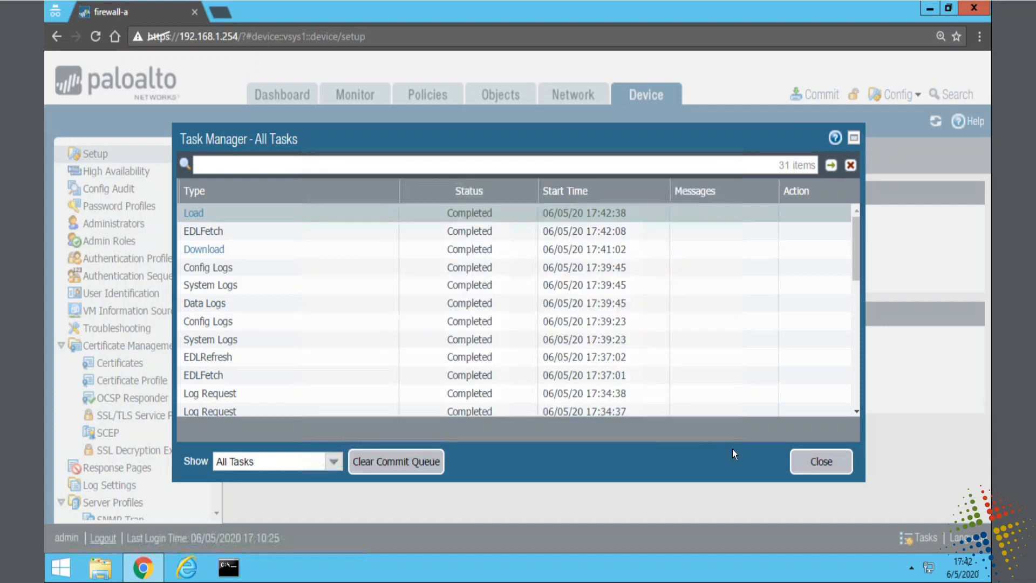
{"action": "mouse_move", "coordinate": [821, 461]}
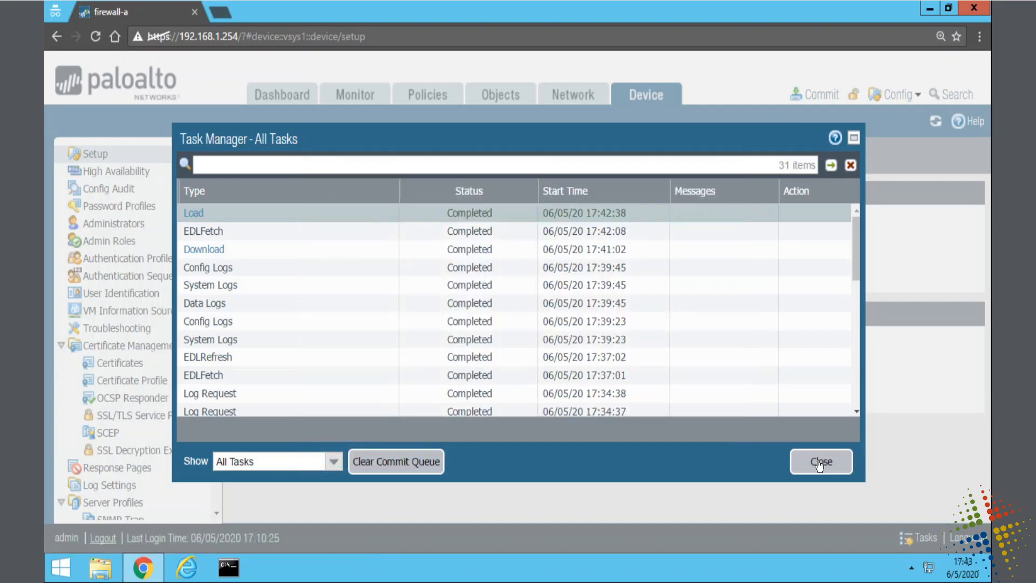
{"action": "left_click", "coordinate": [820, 460]}
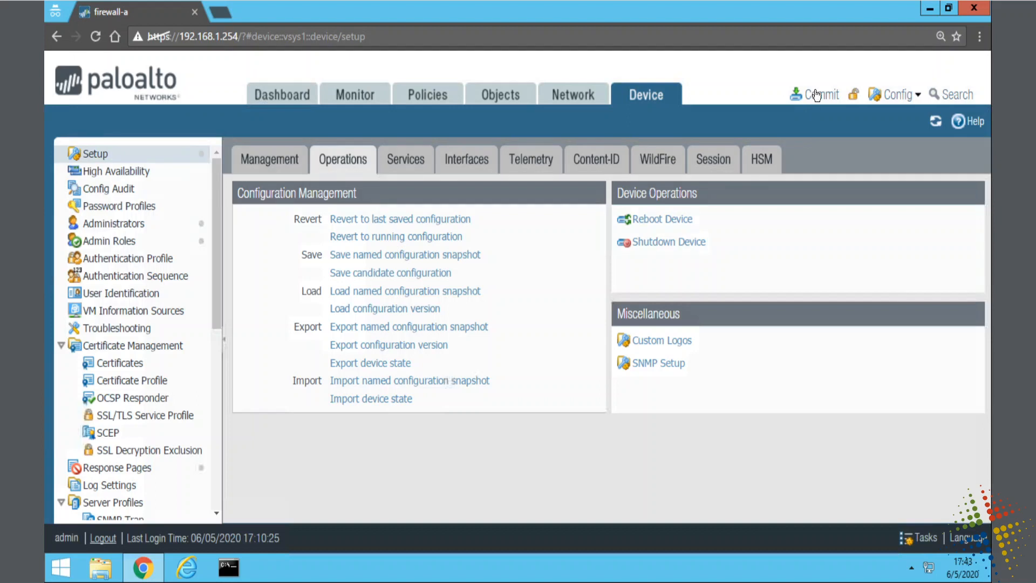
Commit the loaded configuration and dismiss the Commit Status once it finishes.
{"action": "left_click", "coordinate": [820, 94]}
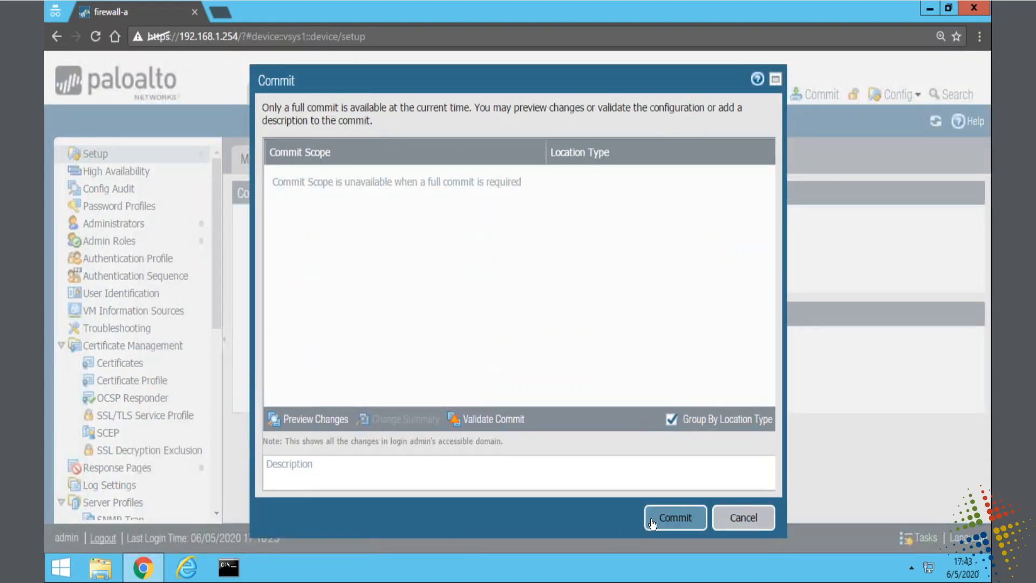
{"action": "left_click", "coordinate": [673, 517]}
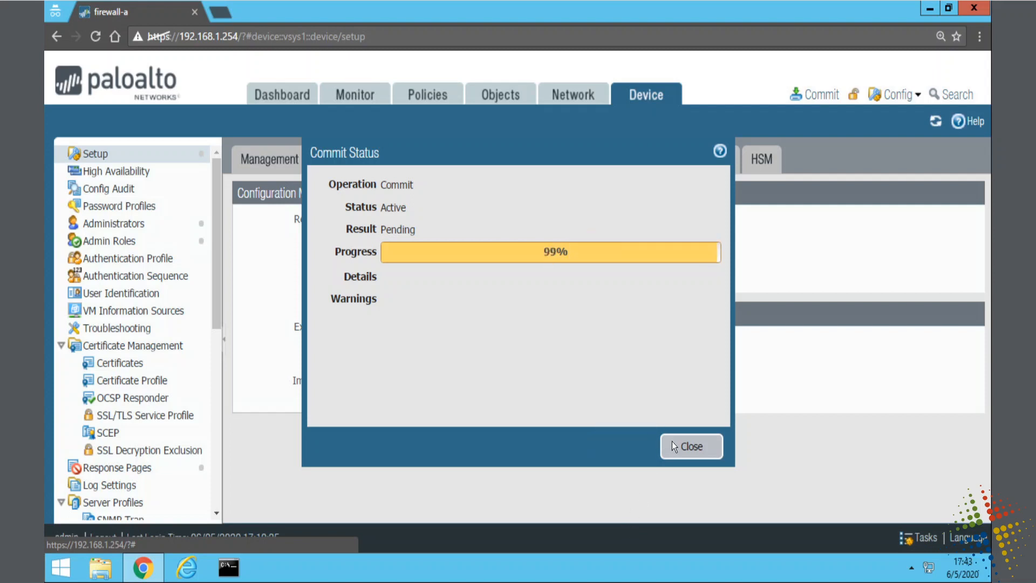
{"action": "mouse_move", "coordinate": [671, 423]}
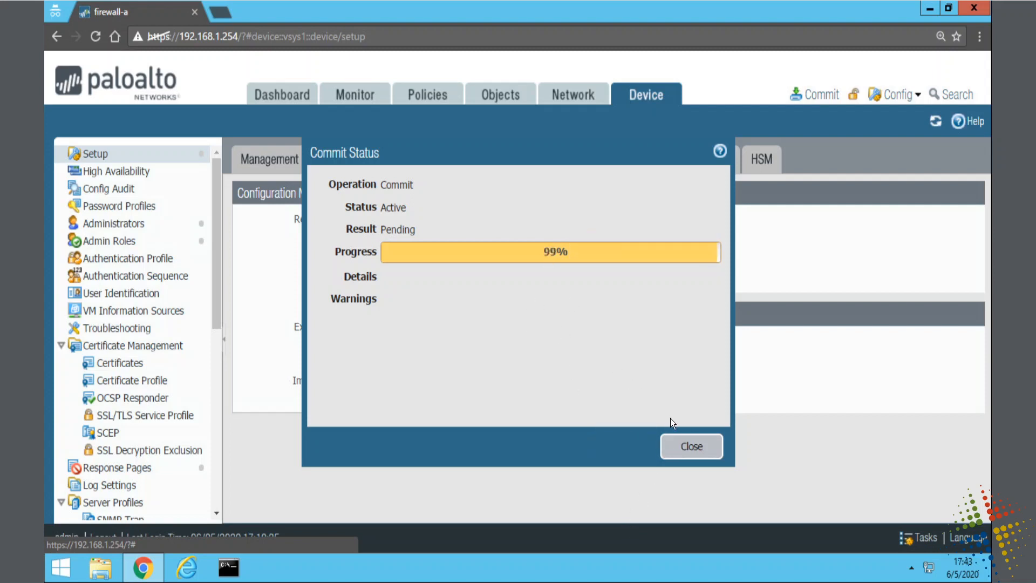
{"action": "left_click", "coordinate": [691, 446]}
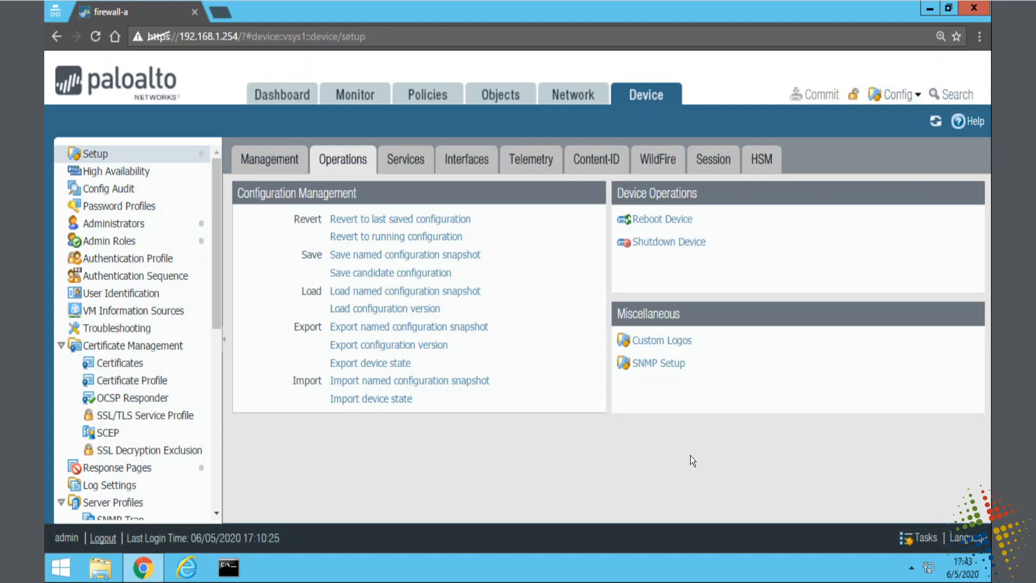
{"action": "mouse_move", "coordinate": [696, 461]}
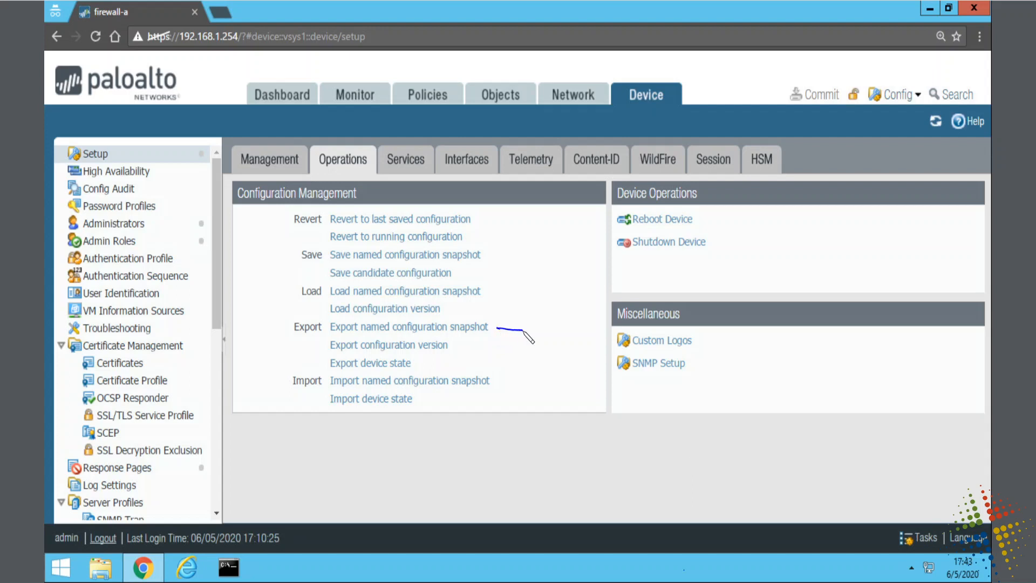
{"action": "mouse_move", "coordinate": [522, 338]}
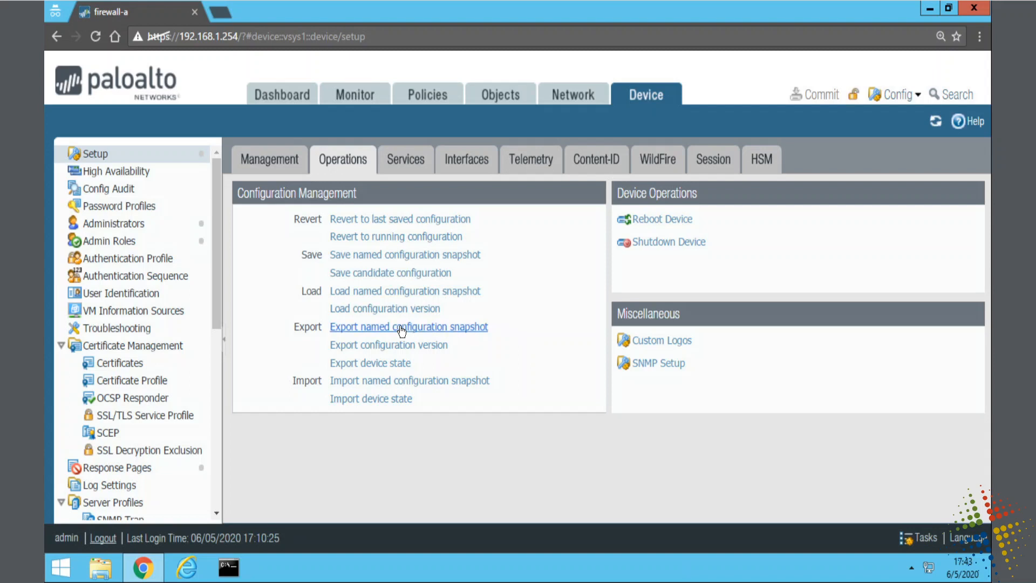
Export the named snapshot 20200605-default so it downloads to the computer.
{"action": "left_click", "coordinate": [407, 326]}
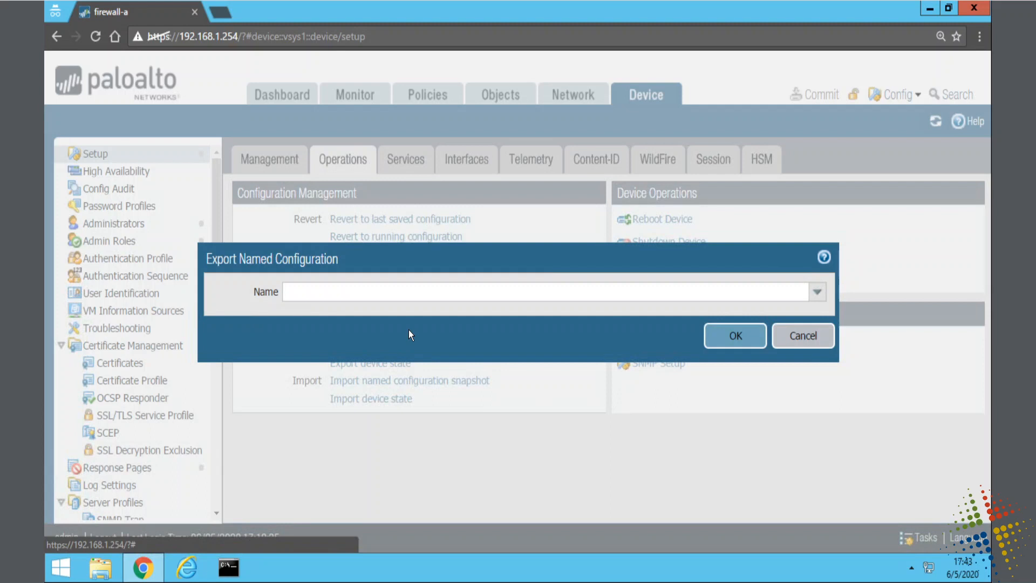
{"action": "left_click", "coordinate": [816, 291]}
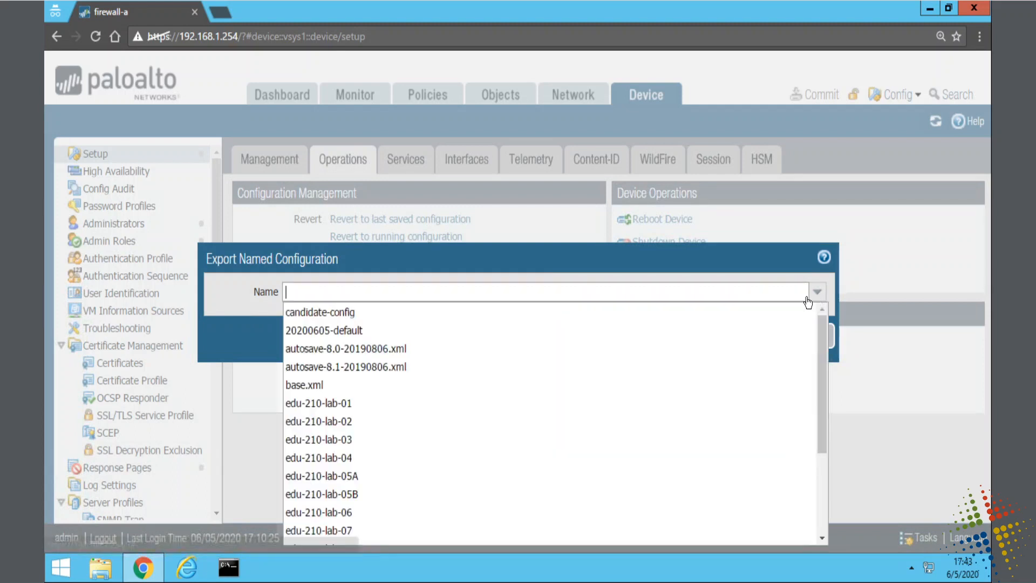
{"action": "left_click", "coordinate": [323, 330]}
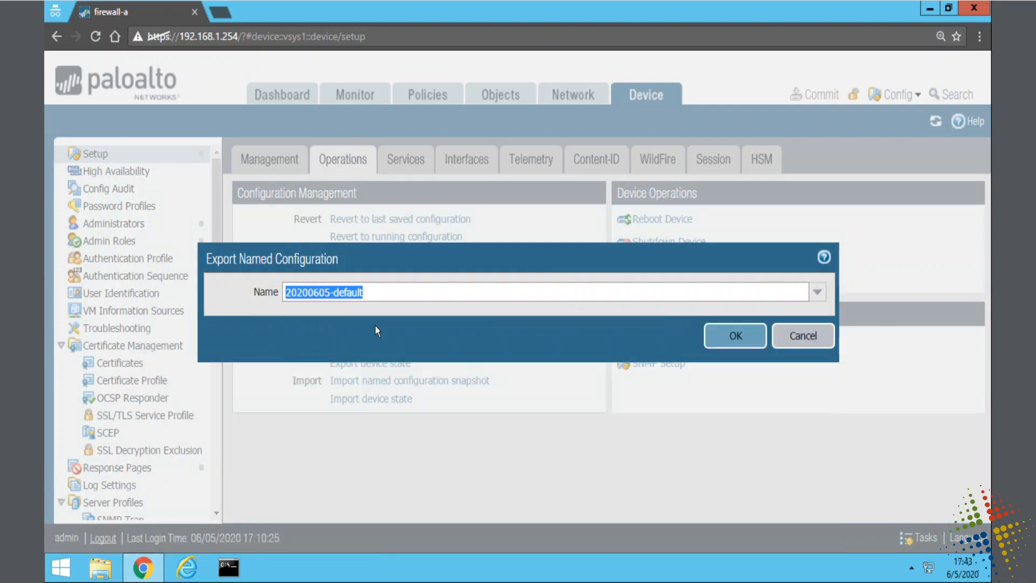
{"action": "left_click", "coordinate": [734, 335]}
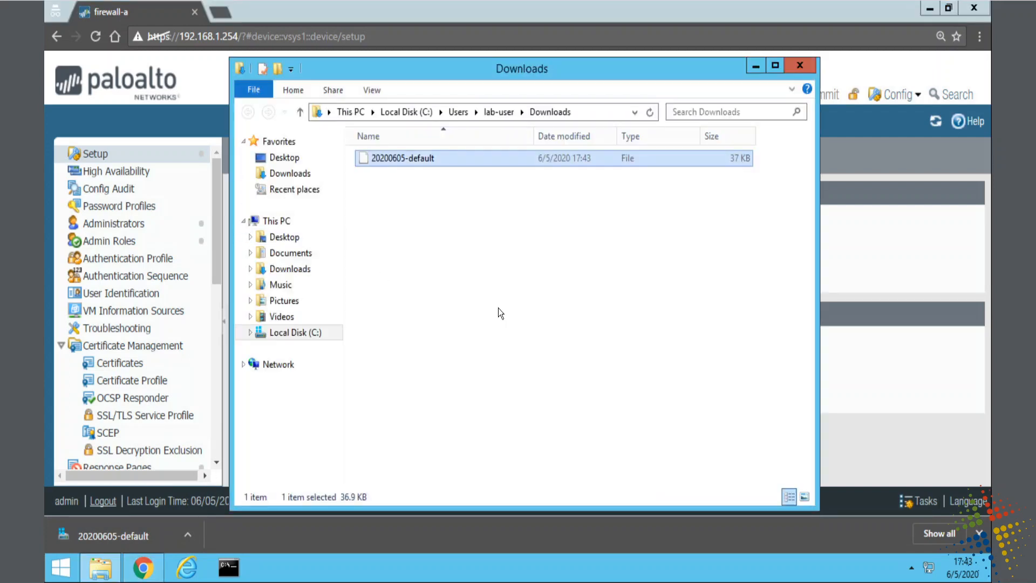
Launch WordPad from Start search and open the downloaded 20200605-default file in it.
{"action": "left_click", "coordinate": [498, 311]}
{"action": "type", "text": "worda"}
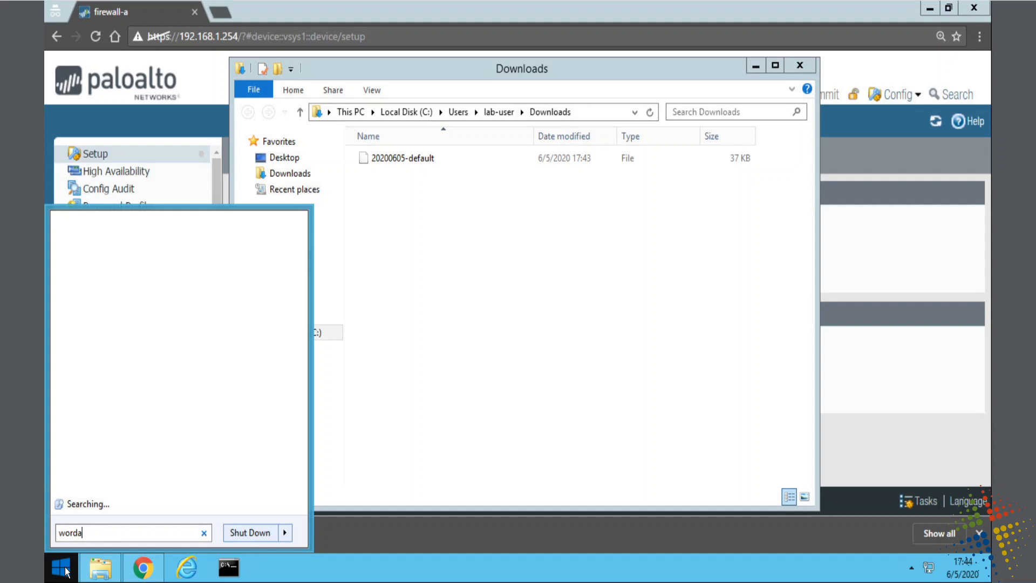
{"action": "key", "text": "Backspace"}
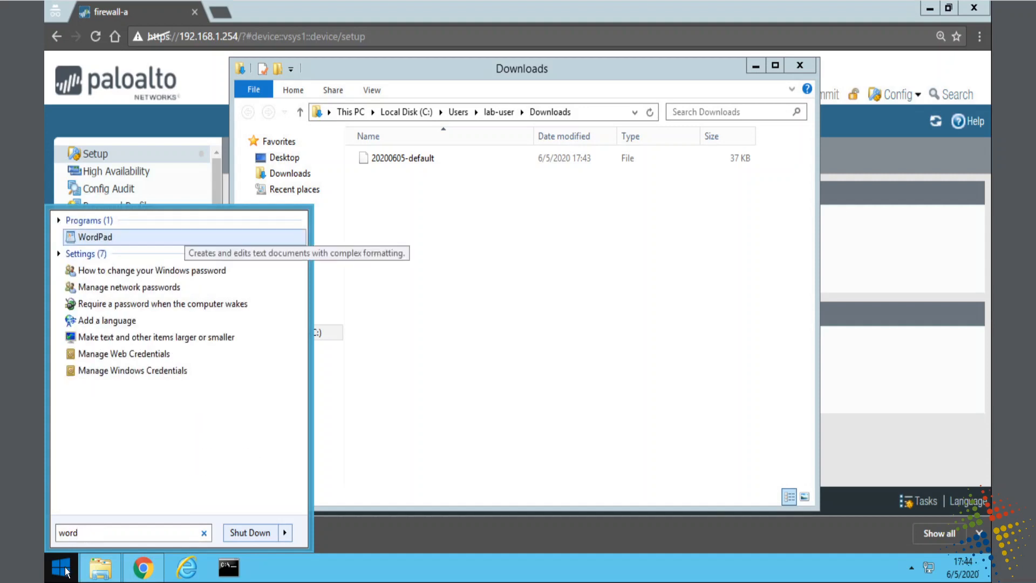
{"action": "left_click", "coordinate": [94, 236]}
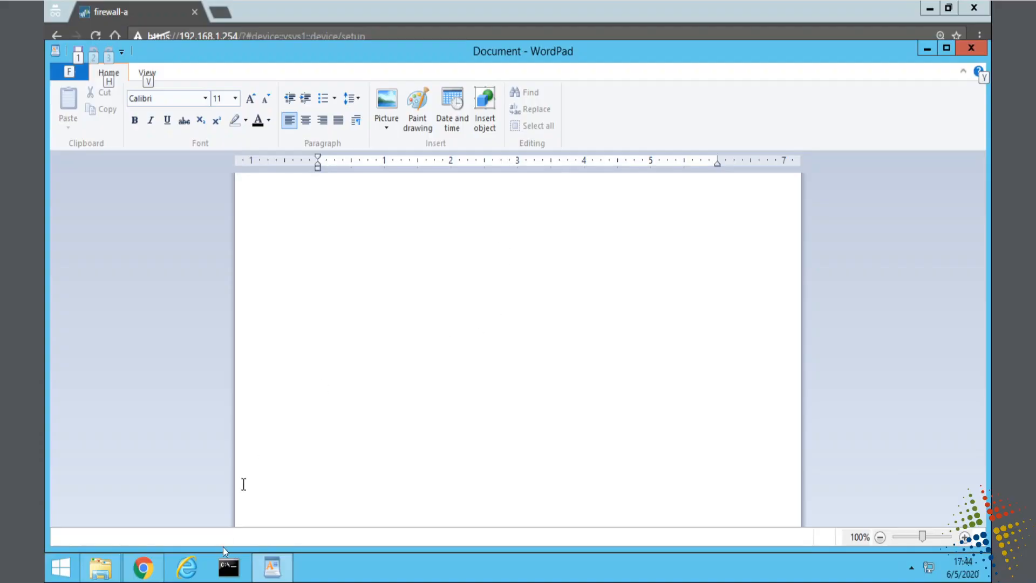
{"action": "left_click", "coordinate": [99, 567]}
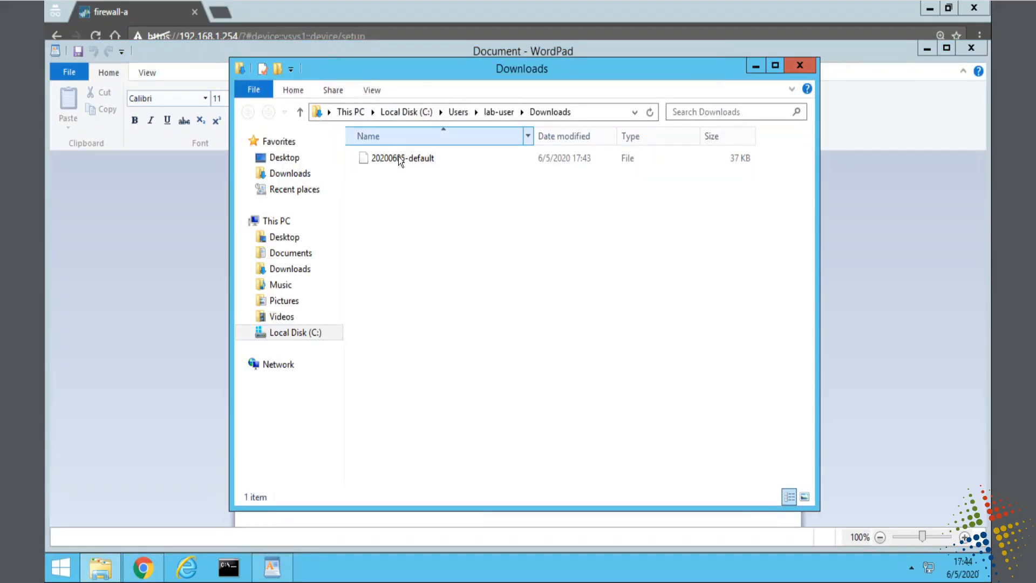
{"action": "double_click", "coordinate": [402, 158]}
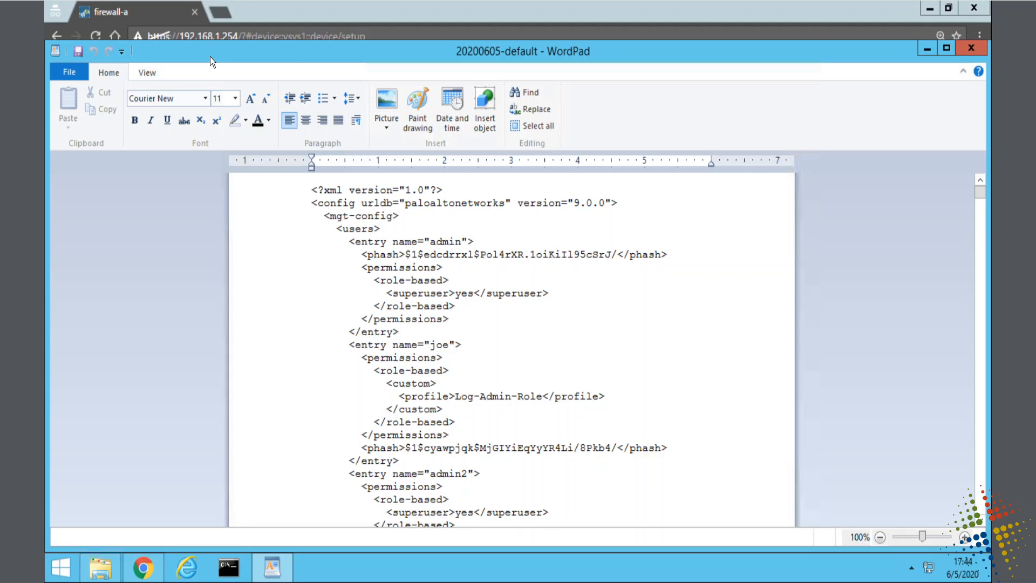
{"action": "mouse_move", "coordinate": [597, 379]}
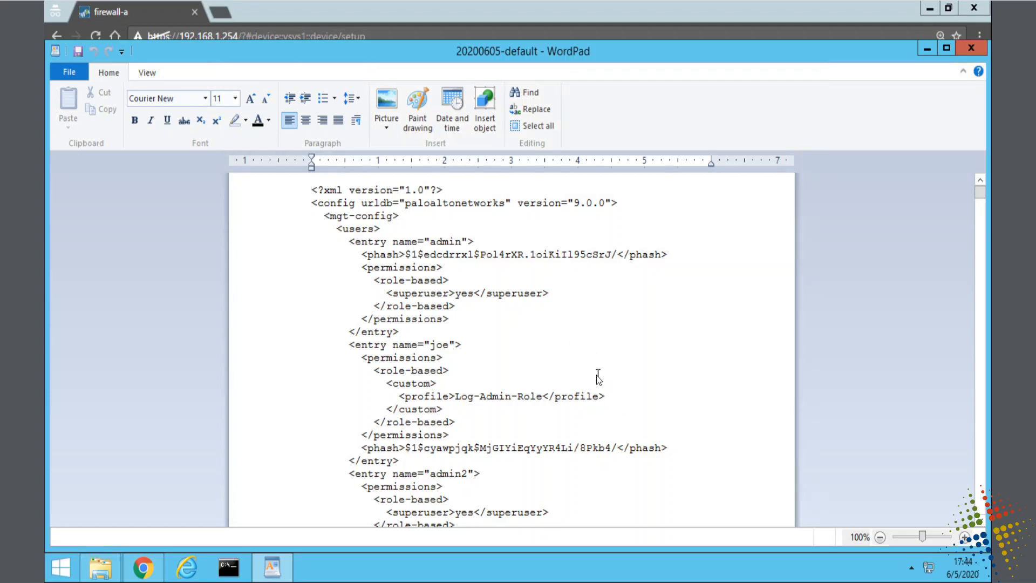
{"action": "scroll", "scroll_direction": "down", "scroll_amount": 3}
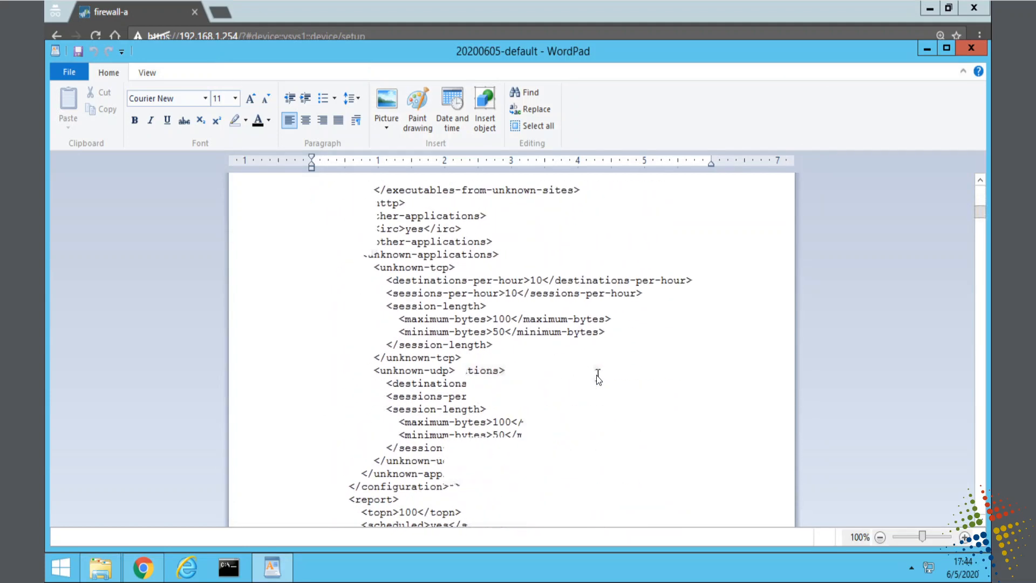